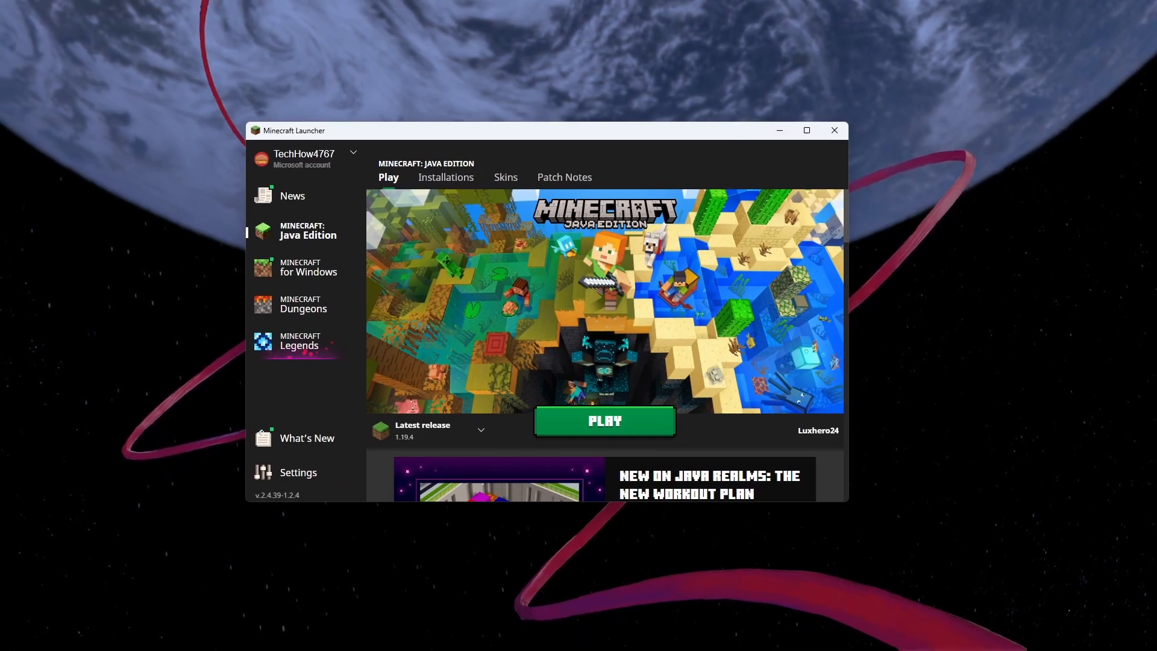
Close the Minecraft Launcher window from the taskbar
left_click(294, 636)
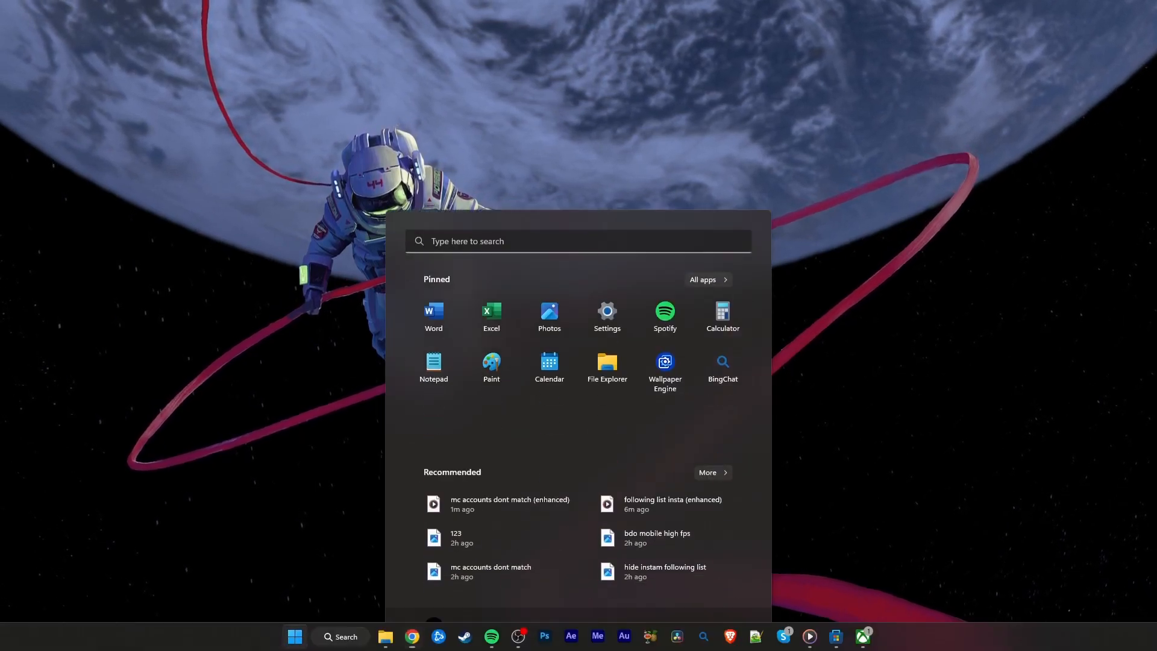
Launch Microsoft Store and search it for 'minecraft' to reach the Minecraft Launcher page
left_click(753, 640)
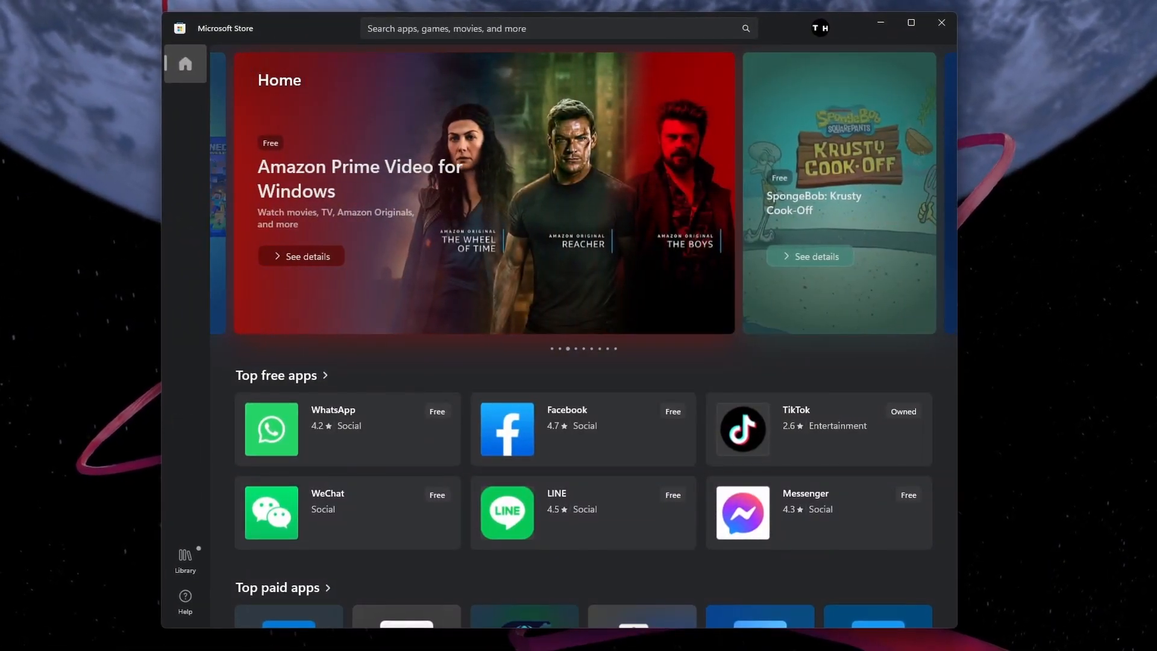
left_click(553, 28)
type("minecraft")
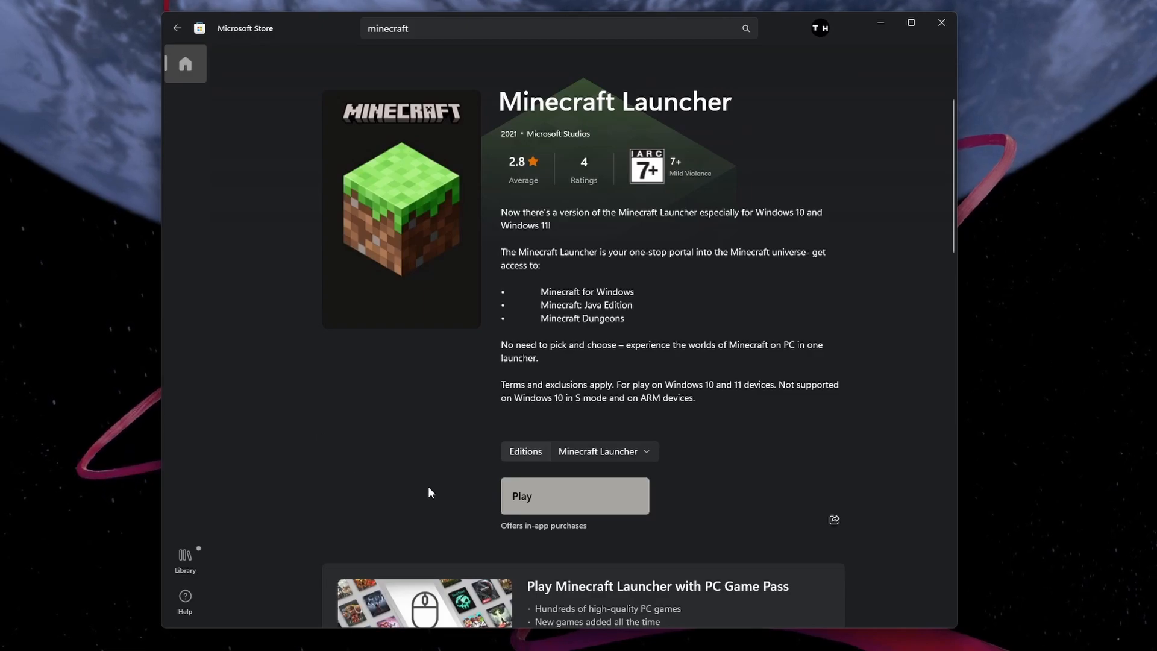
mouse_move(662, 466)
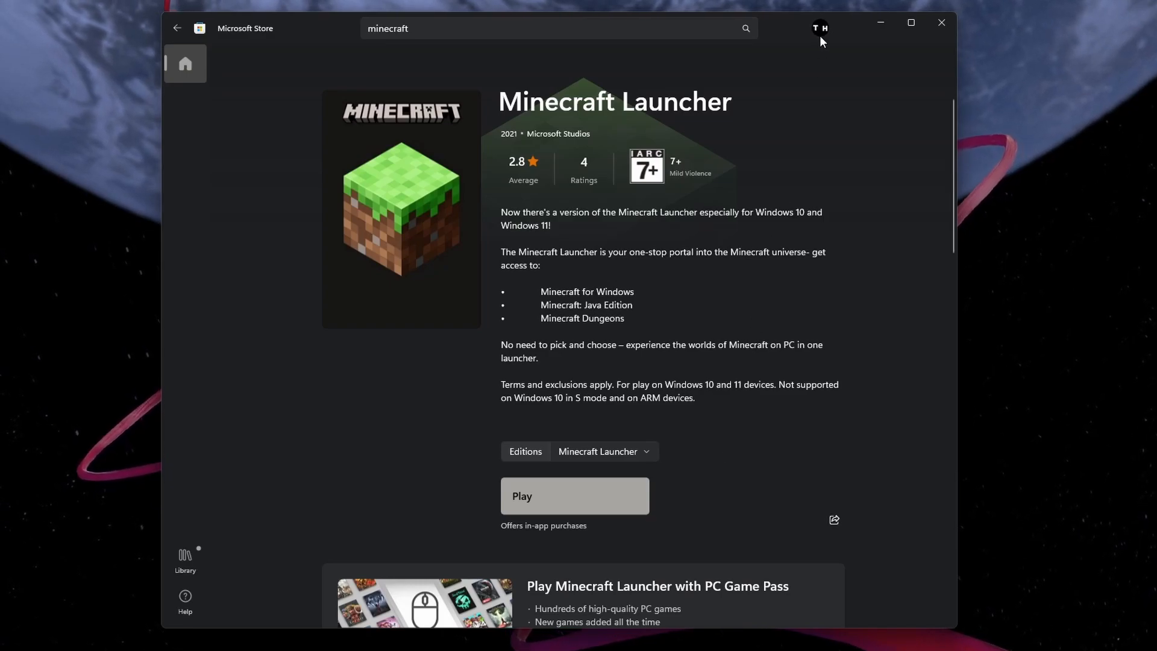
left_click(818, 29)
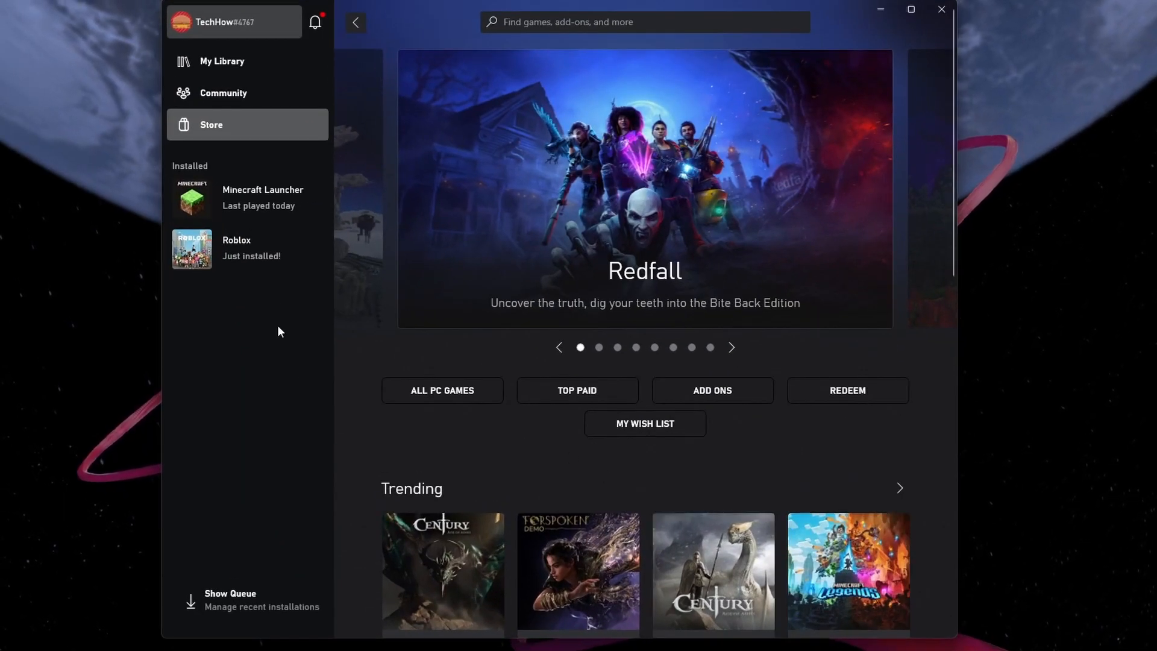
left_click(221, 22)
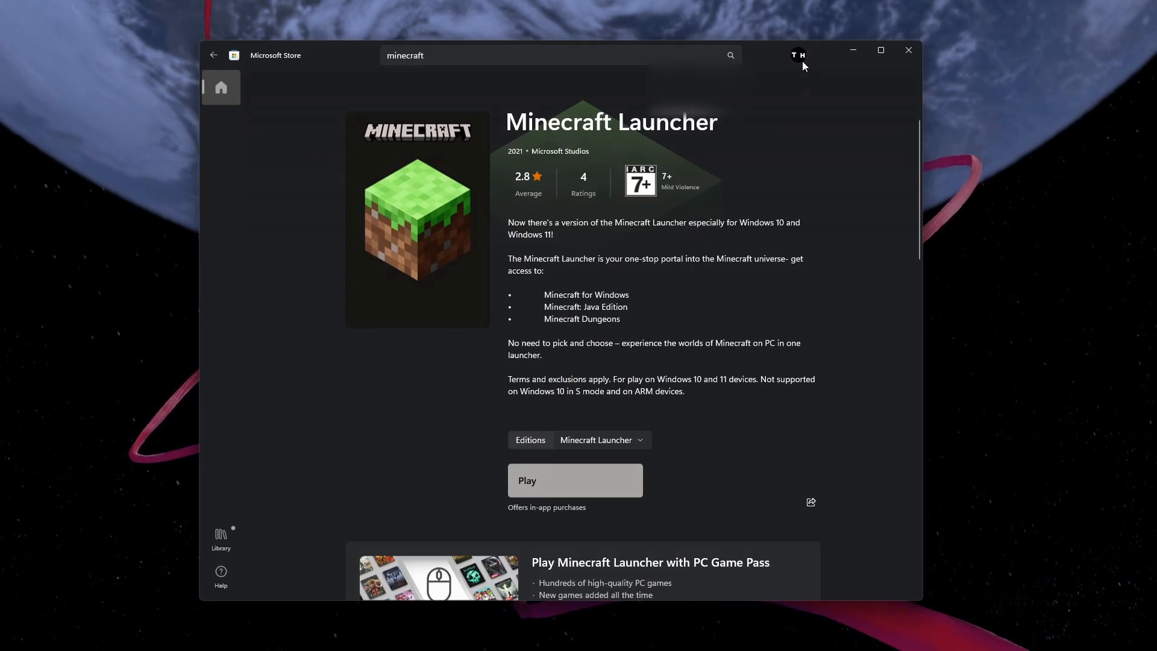
Sign out of the store account, then return to Microsoft Store from the launcher's mismatch warning
left_click(798, 55)
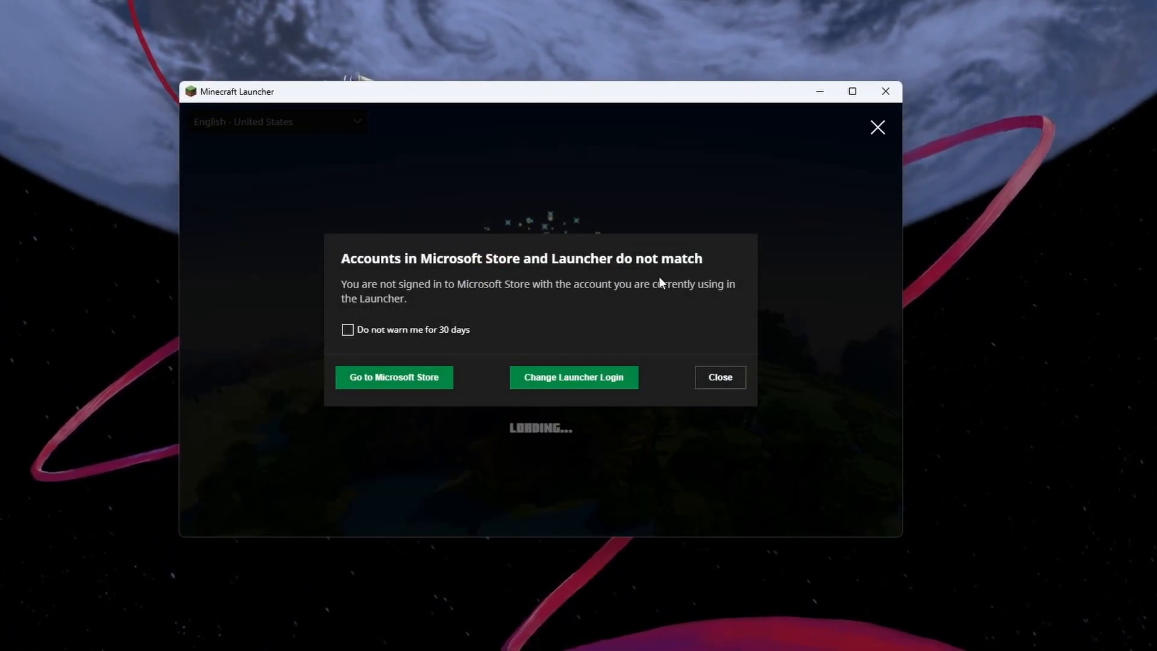
left_click(718, 377)
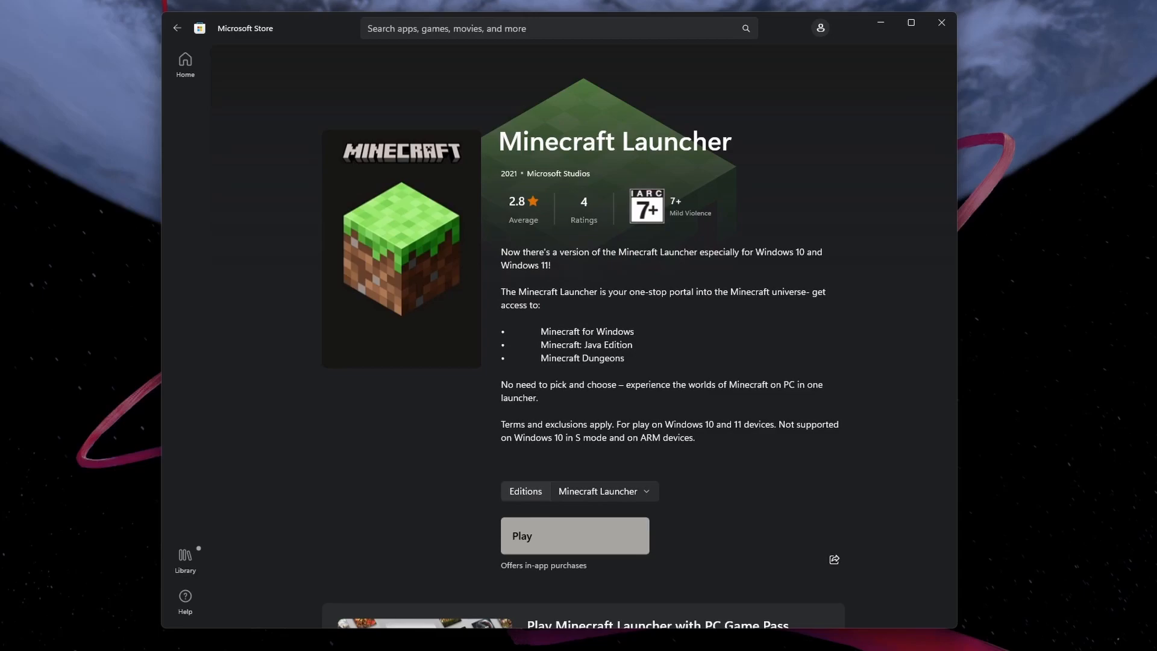
Start a Microsoft account sign-in from the store's profile menu
left_click(819, 28)
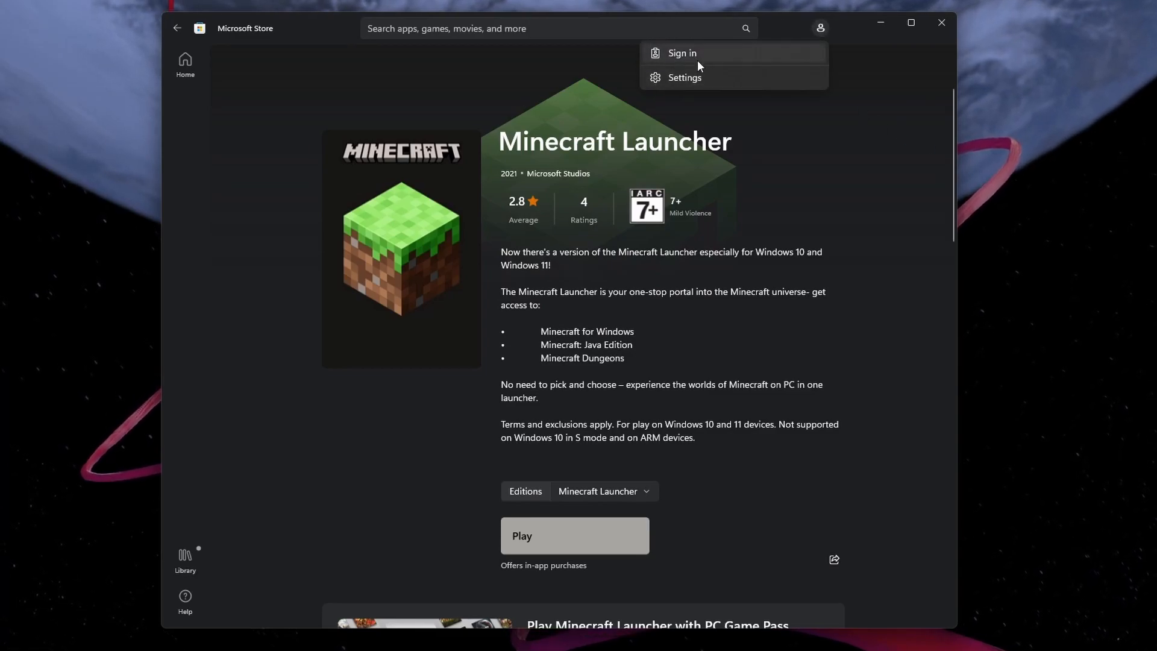
left_click(681, 53)
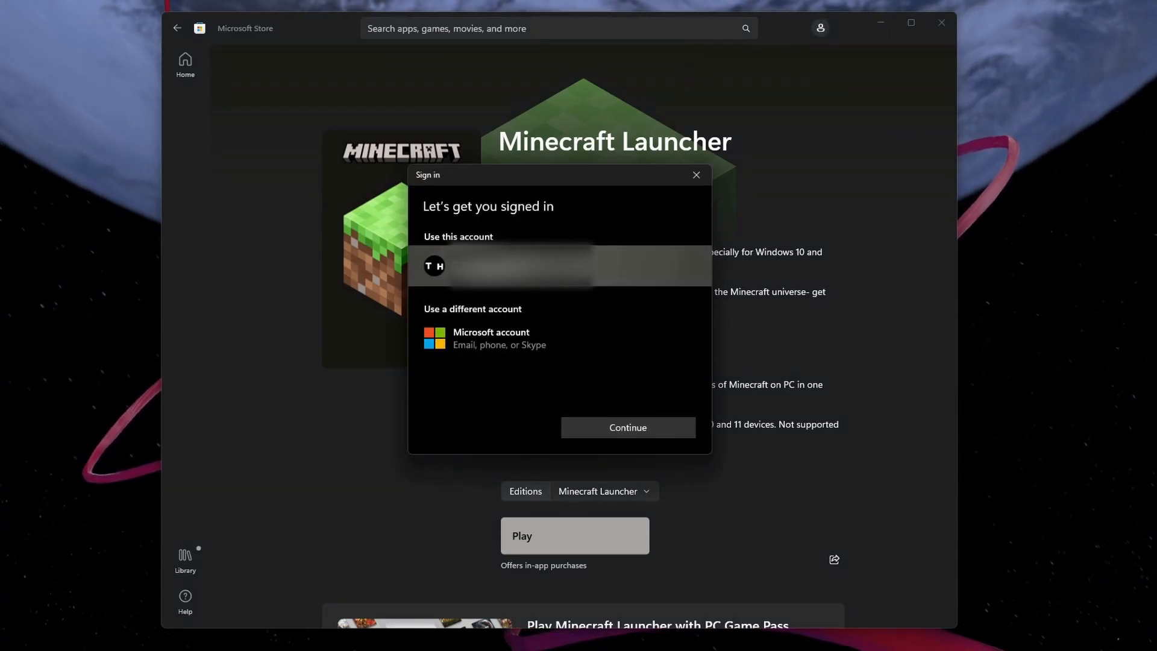